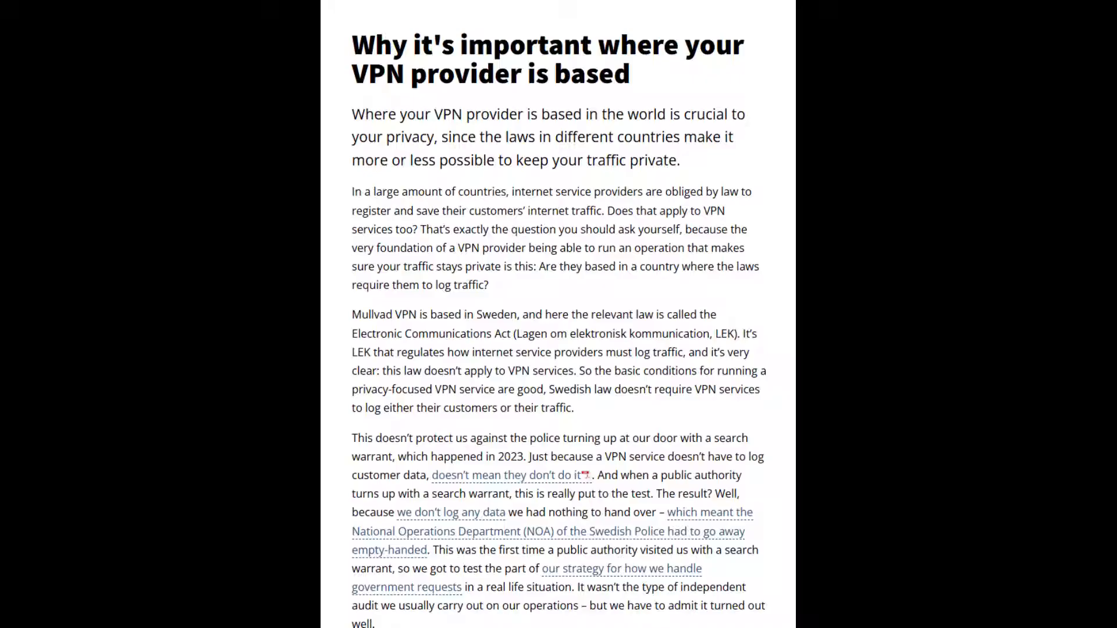
Reach Tor Browser's Connection settings showing the Config Bridge option
scroll(down, 3)
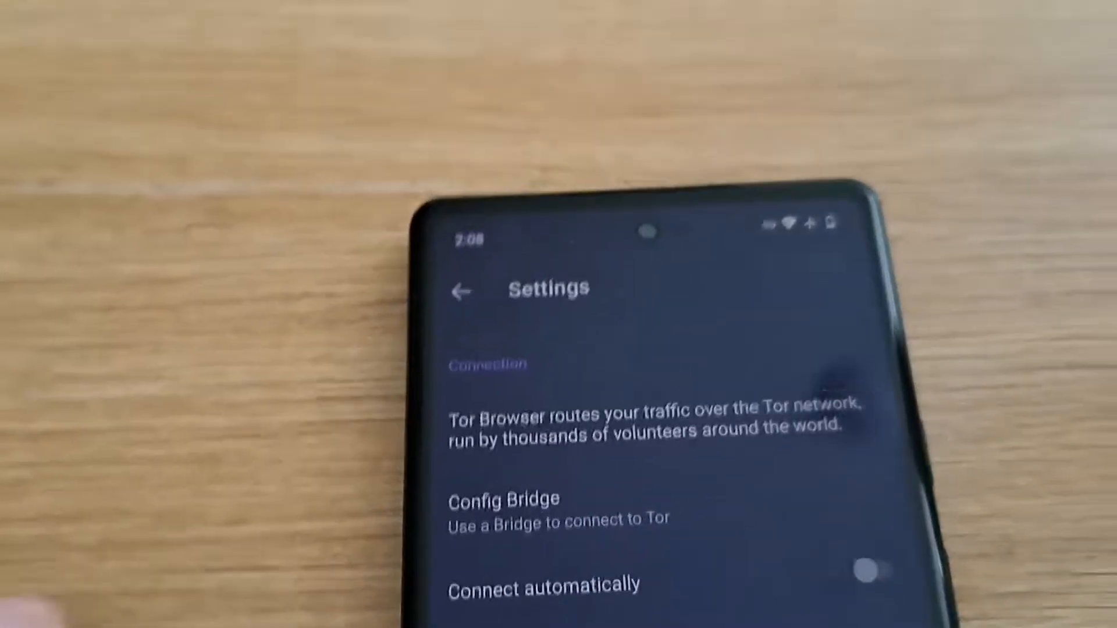
click(504, 510)
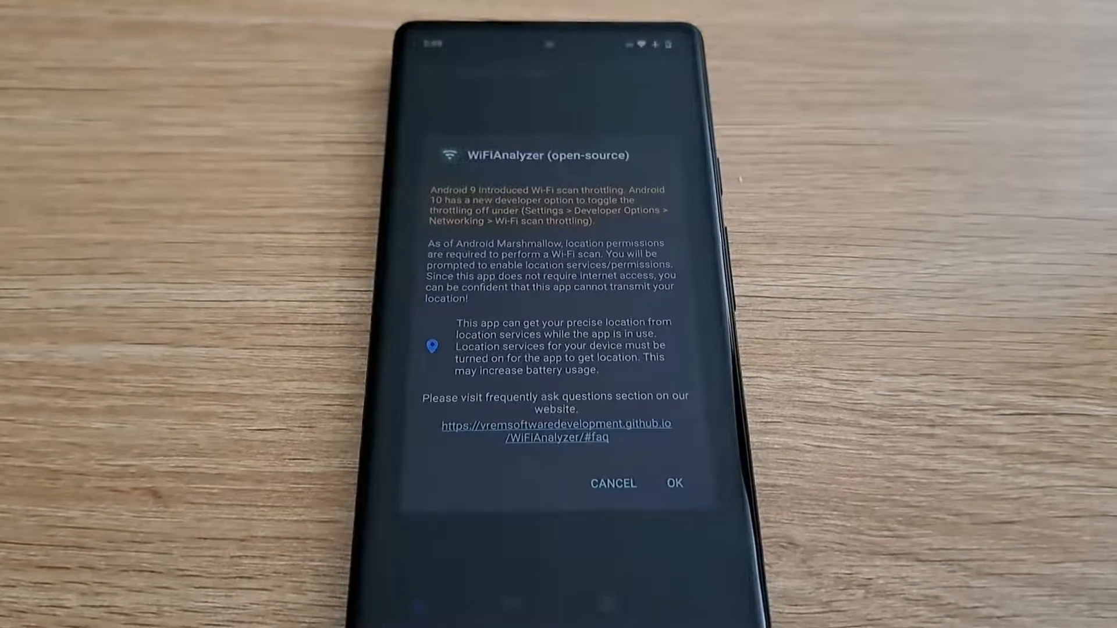
Acknowledge WiFiAnalyzer's startup notice about scan throttling and location permissions
click(674, 482)
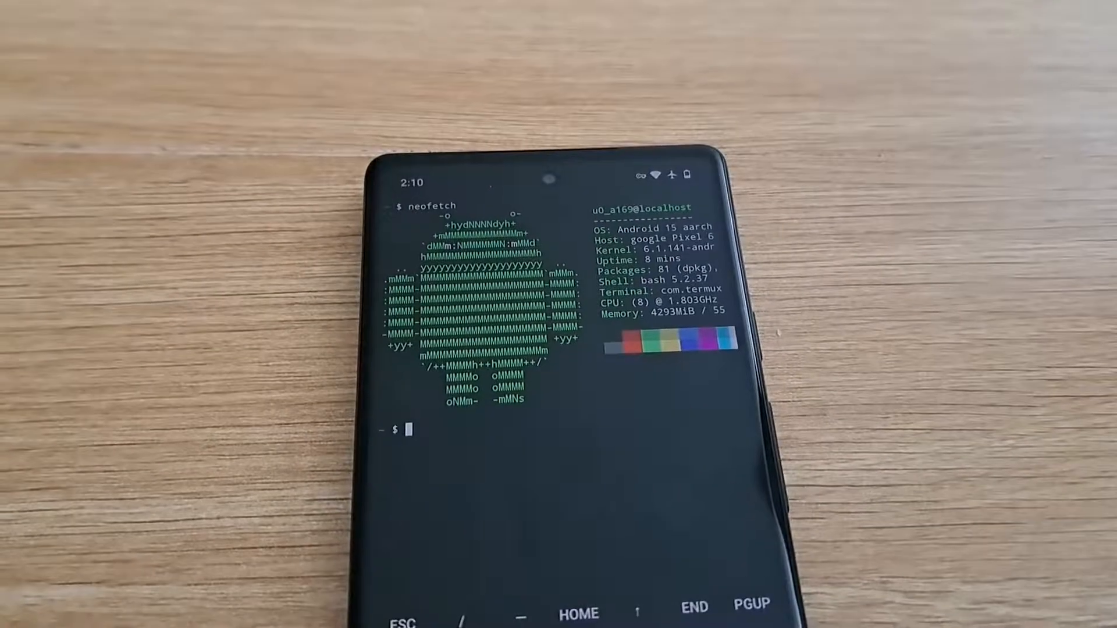
Run ping 8.8.8.8 (11 replies, 0% loss), then start typing the next command
text(ping 8.8.8.8)
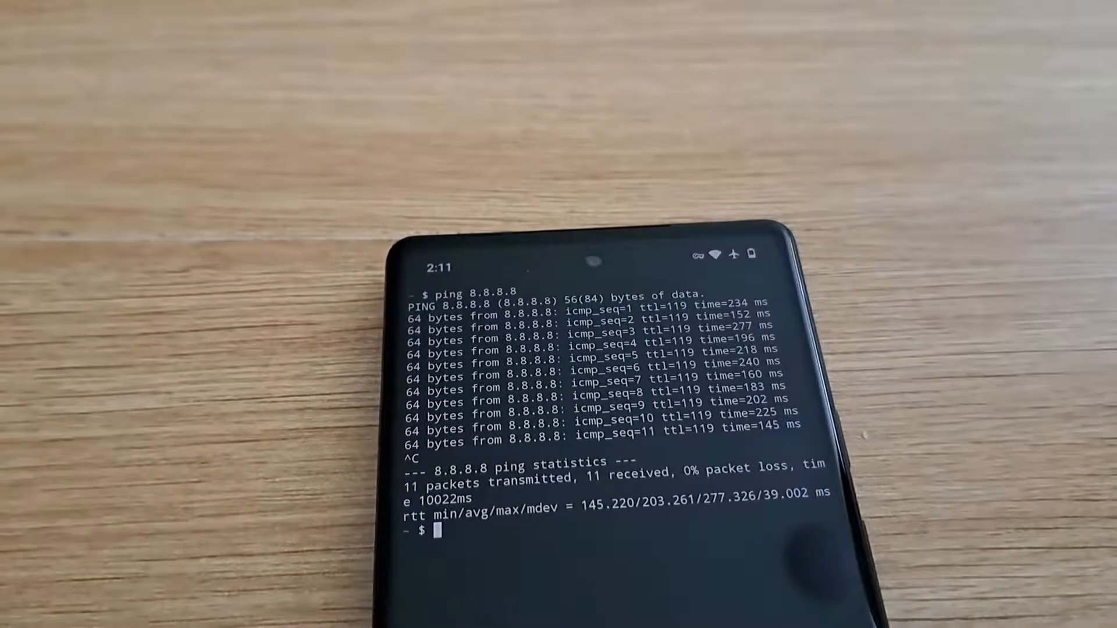
text(cle)
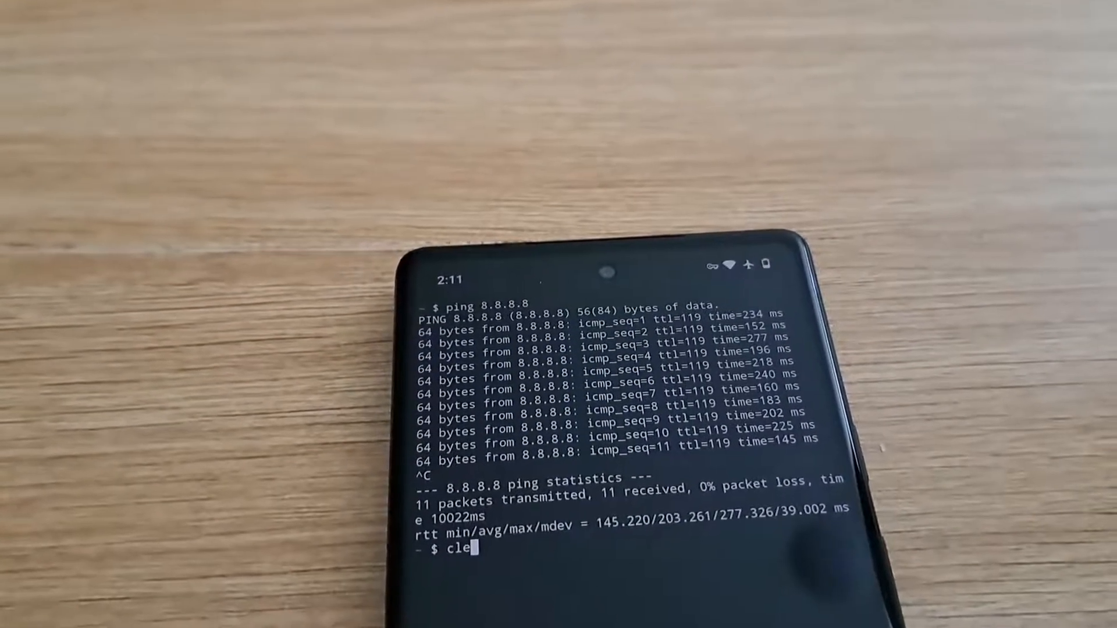
text(at)
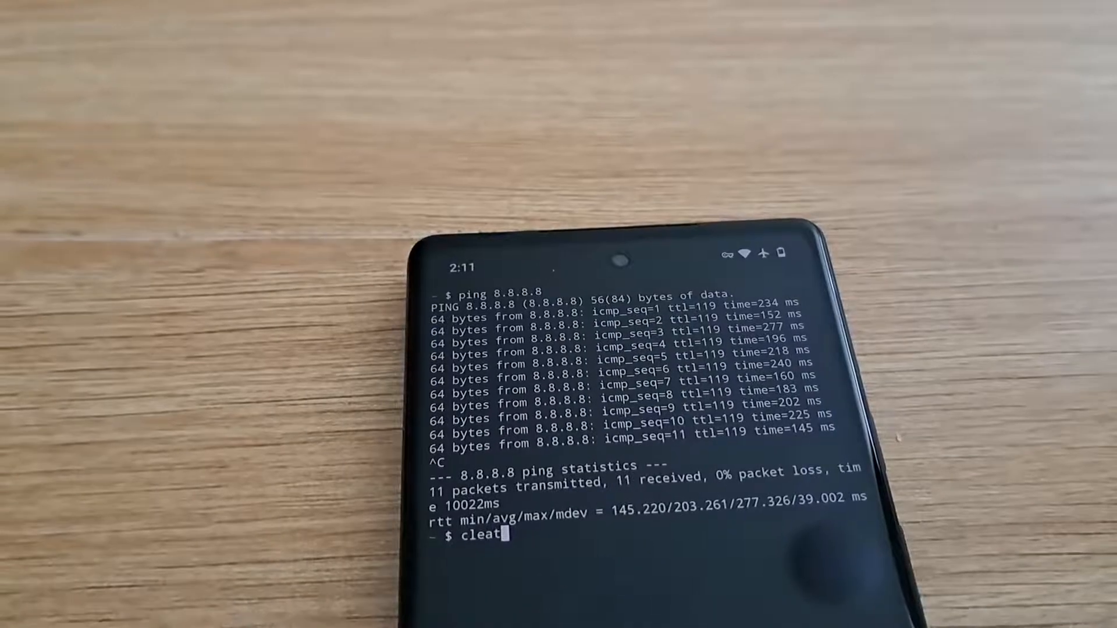